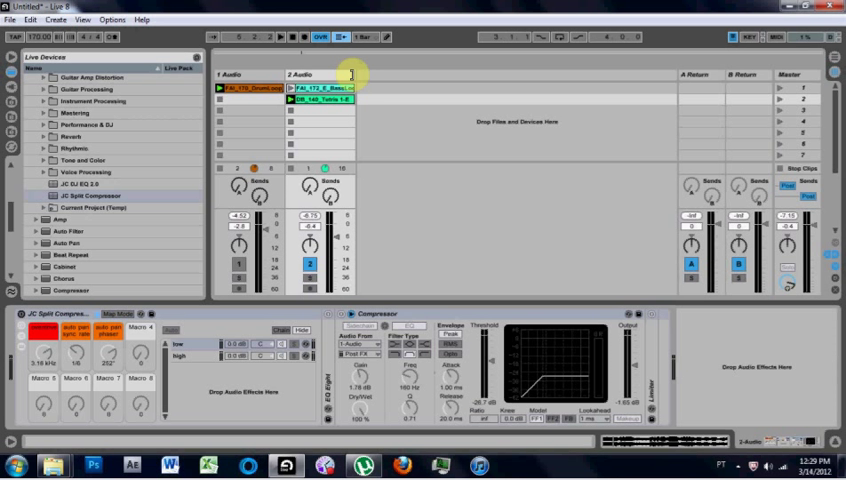
# Select the drum loop clip, then the bass track, to show its split-compressor rack.
pyautogui.click(235, 90)
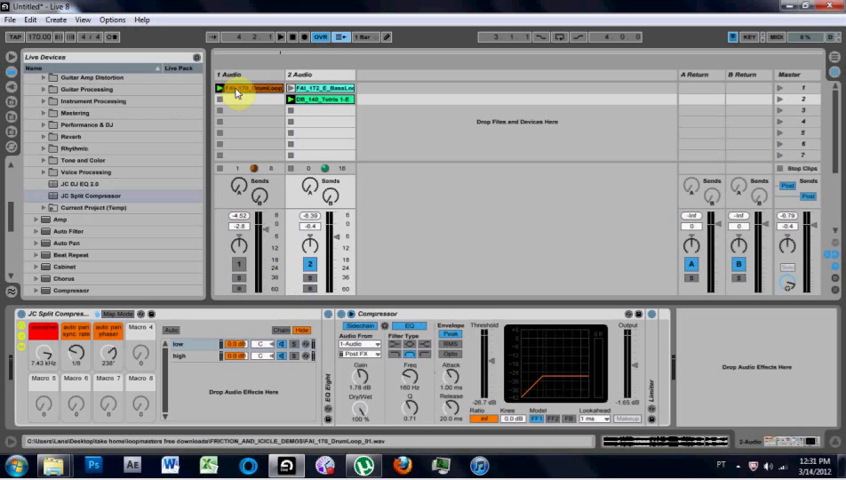
pyautogui.click(317, 98)
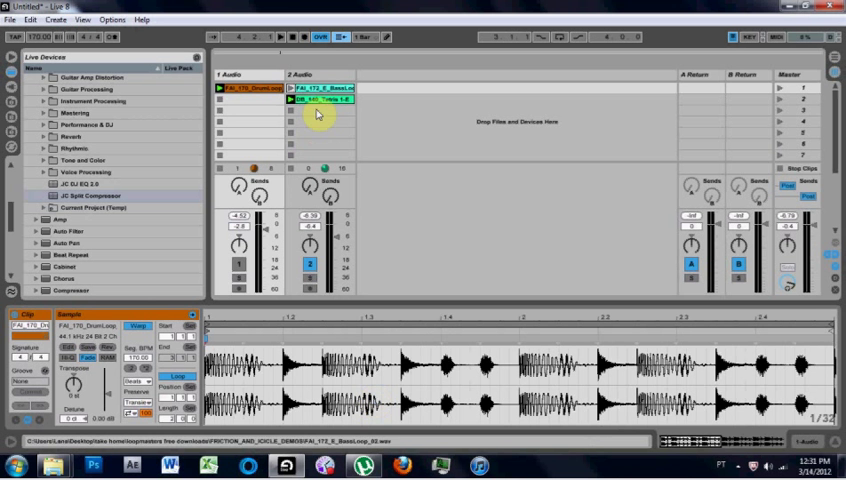
pyautogui.click(318, 98)
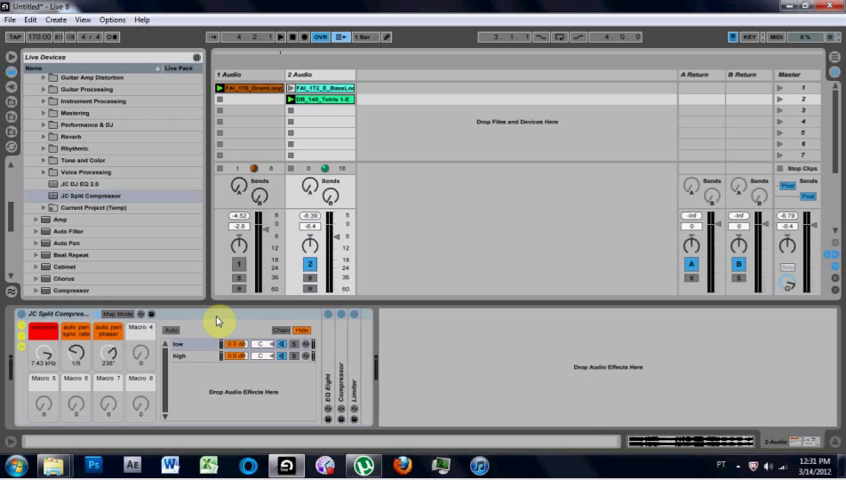
pyautogui.moveTo(213, 312)
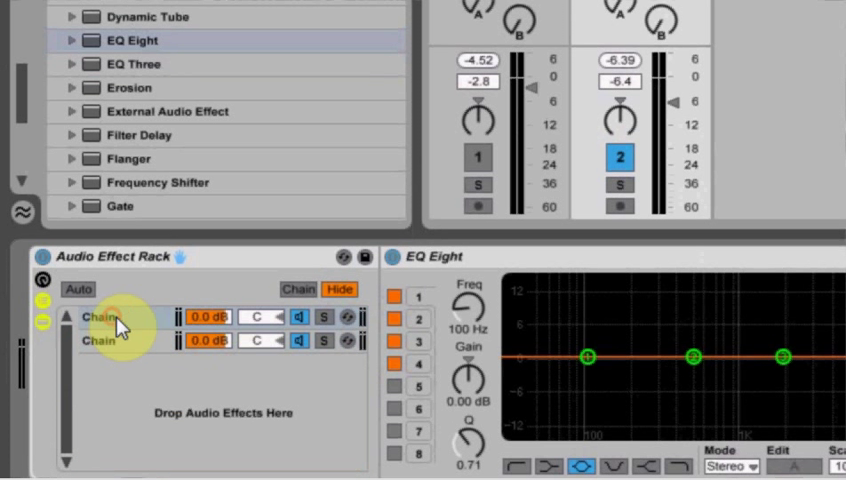
# Rename the new rack's two chains to 'low' and 'high'.
pyautogui.doubleClick(97, 318)
pyautogui.write('low')
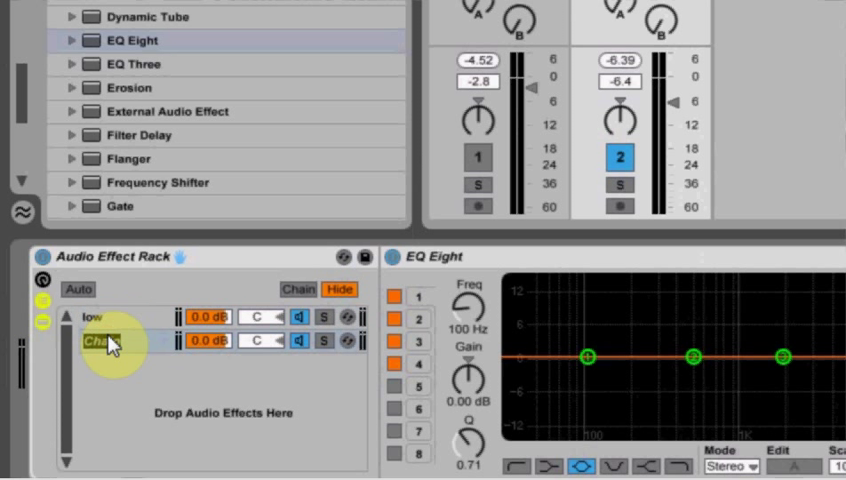
pyautogui.write('high')
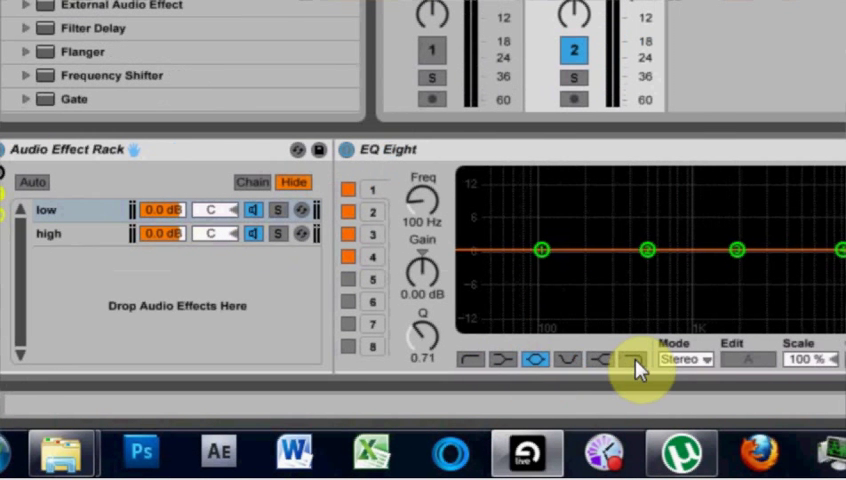
# Make band 1 a ~194 Hz low-pass in the low chain's EQ and a high-pass in the high chain's.
pyautogui.click(631, 359)
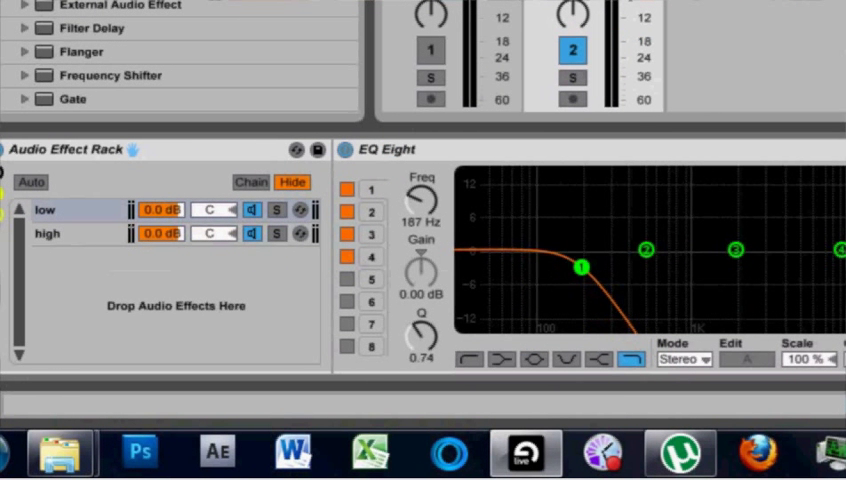
pyautogui.moveTo(580, 266); pyautogui.dragTo(584, 267)
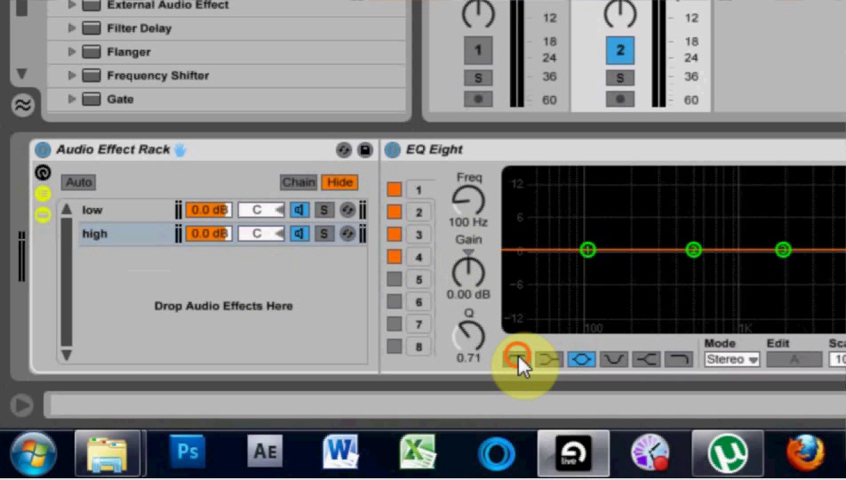
pyautogui.click(516, 359)
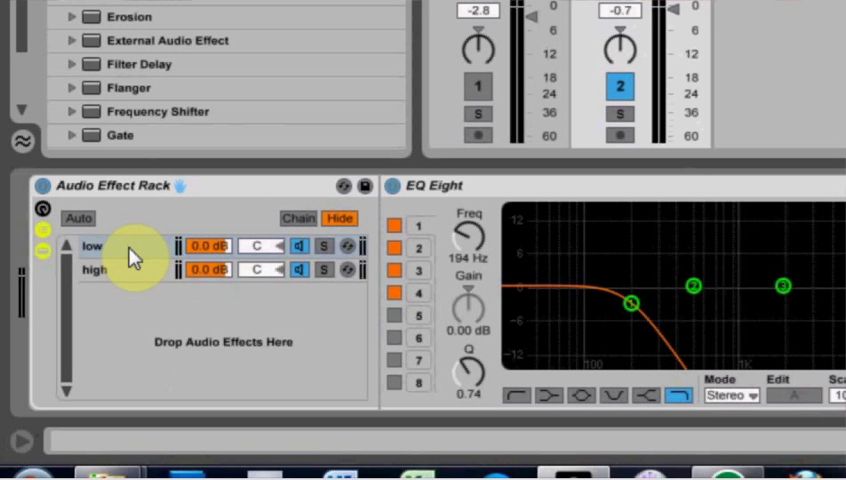
# Add a Compressor after EQ Eight, with its sidechain fed from 1-Audio, Post FX.
pyautogui.scroll(-3)
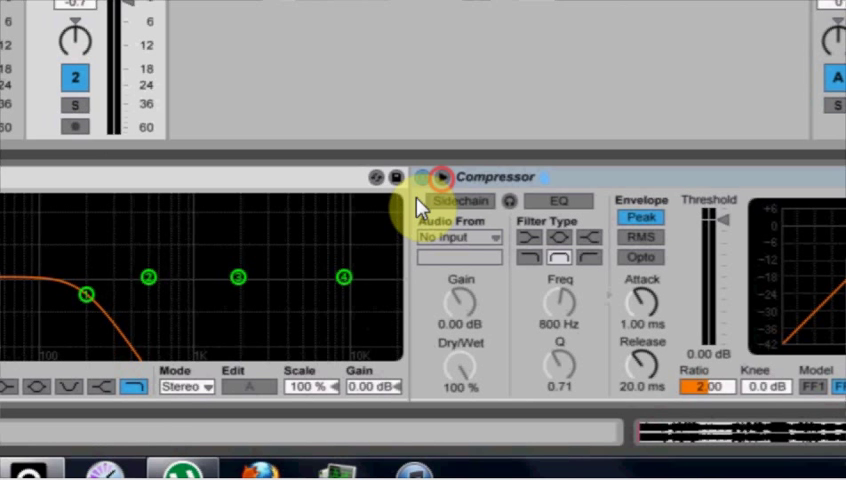
pyautogui.click(459, 237)
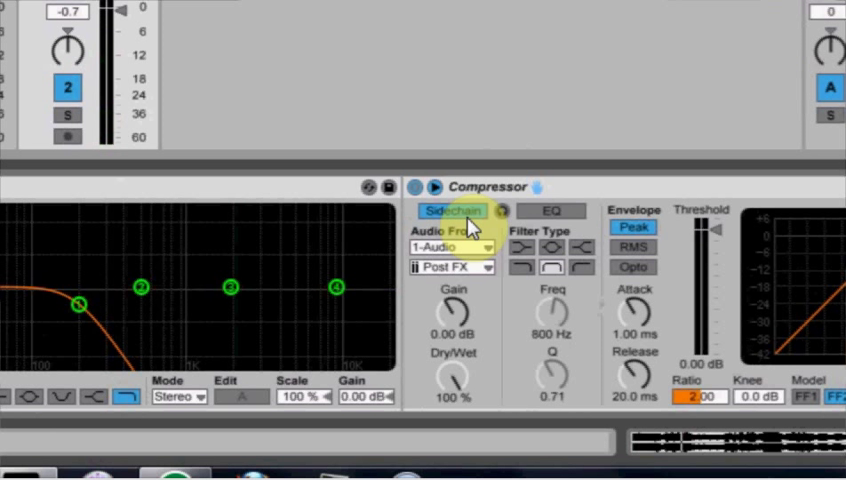
# Enable the sidechain with EQ near 186 Hz, infinite ratio, and threshold -23.4 dB.
pyautogui.click(550, 211)
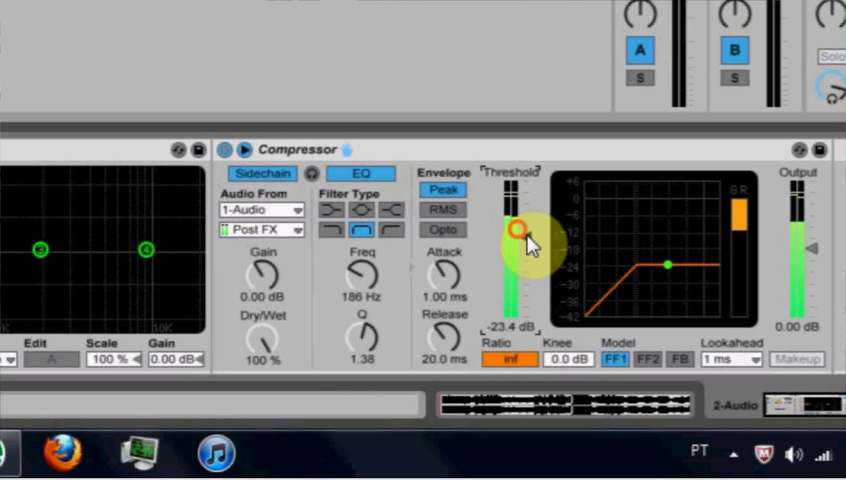
pyautogui.moveTo(515, 228); pyautogui.dragTo(520, 235)
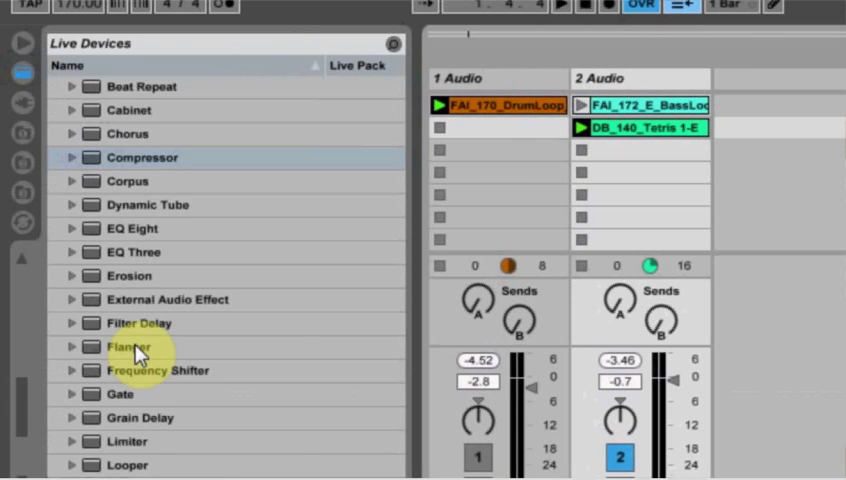
# Map the Overdrive's on/off switch to the Filter Freq macro.
pyautogui.scroll(-3)
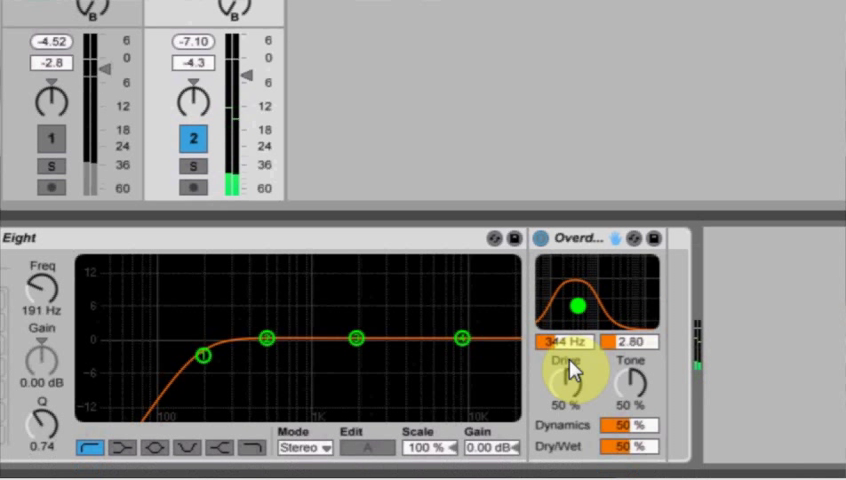
pyautogui.rightClick(572, 372)
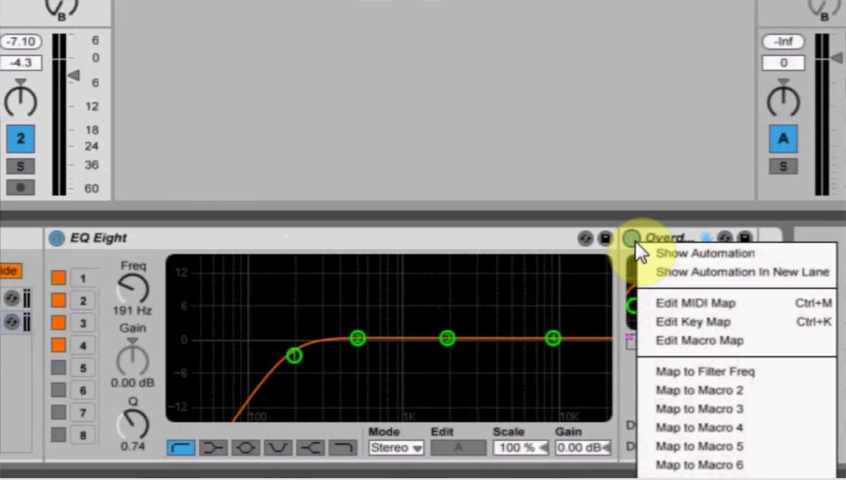
pyautogui.moveTo(655, 361)
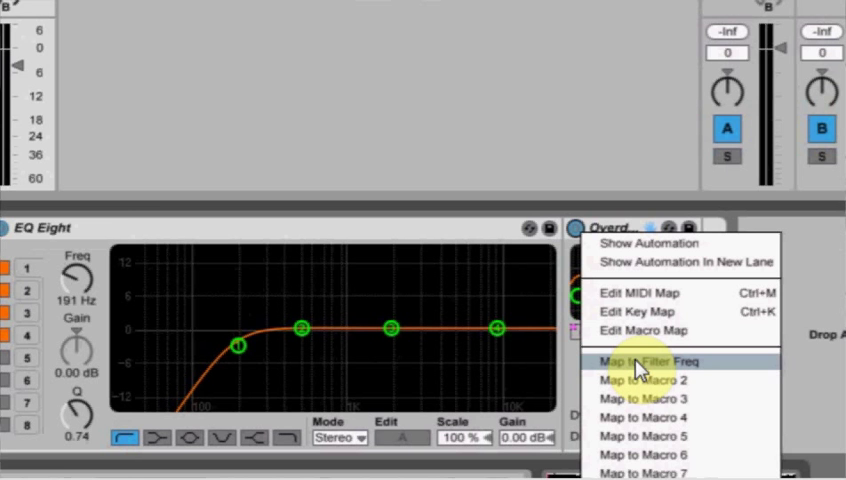
pyautogui.click(638, 361)
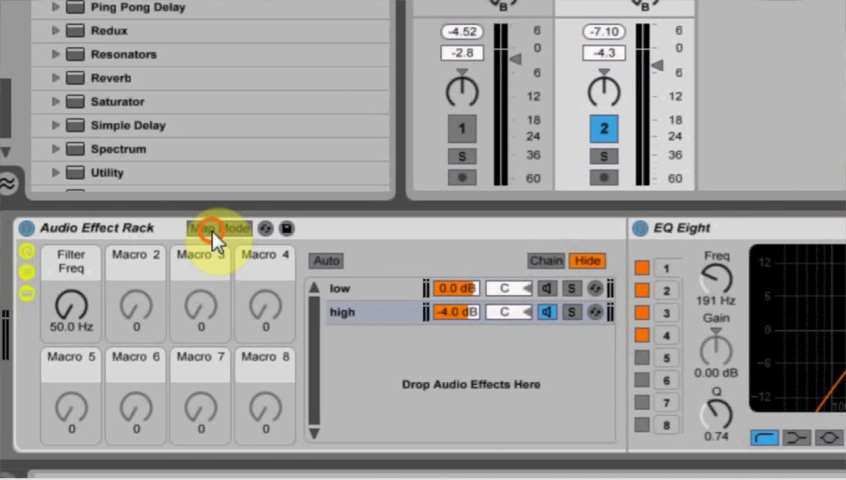
# Edit the on/off mapping minimum in Macro Mappings and raise Filter Freq to about 216 Hz.
pyautogui.click(217, 228)
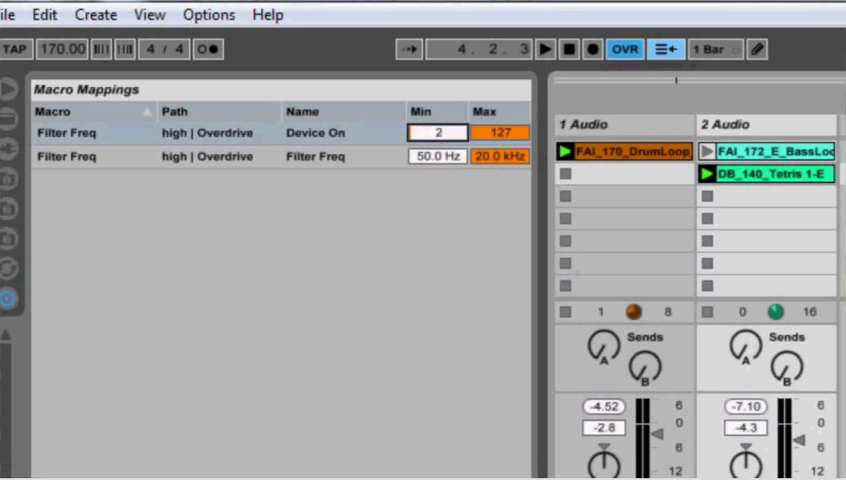
pyautogui.click(437, 132)
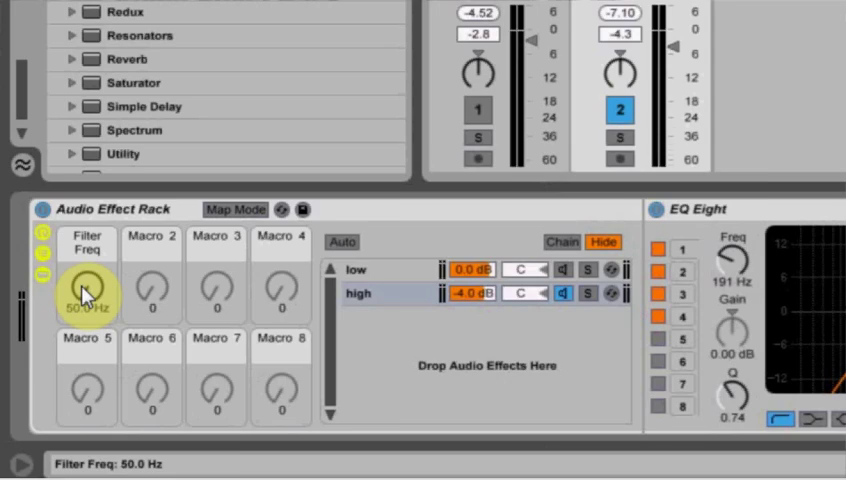
pyautogui.moveTo(86, 293); pyautogui.dragTo(96, 255)
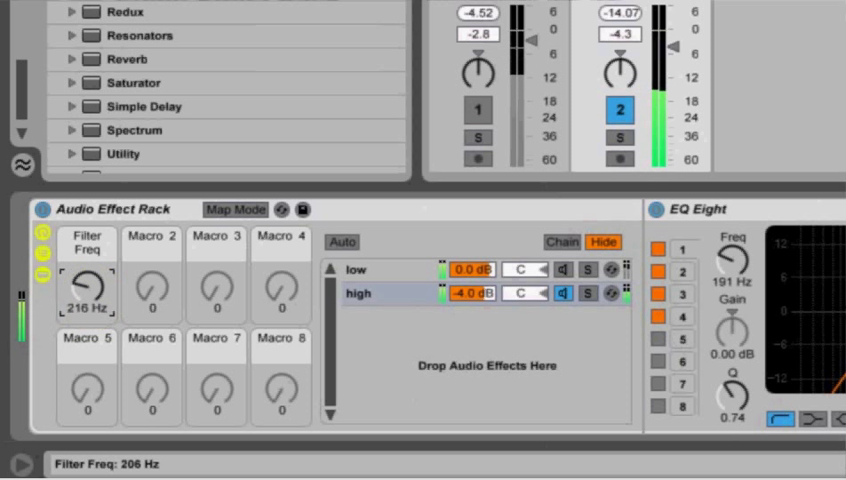
pyautogui.moveTo(87, 292); pyautogui.dragTo(87, 250)
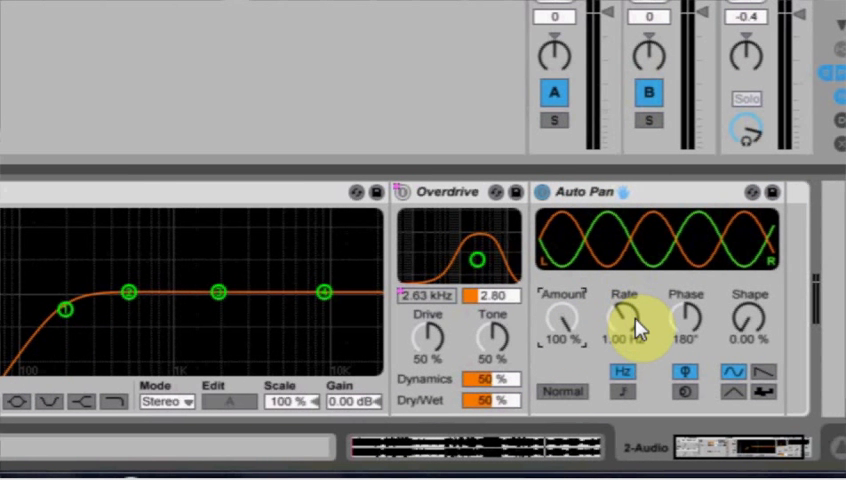
# Set the Auto Pan's synced rate and map it to Macro 2.
pyautogui.moveTo(620, 320); pyautogui.dragTo(625, 295)
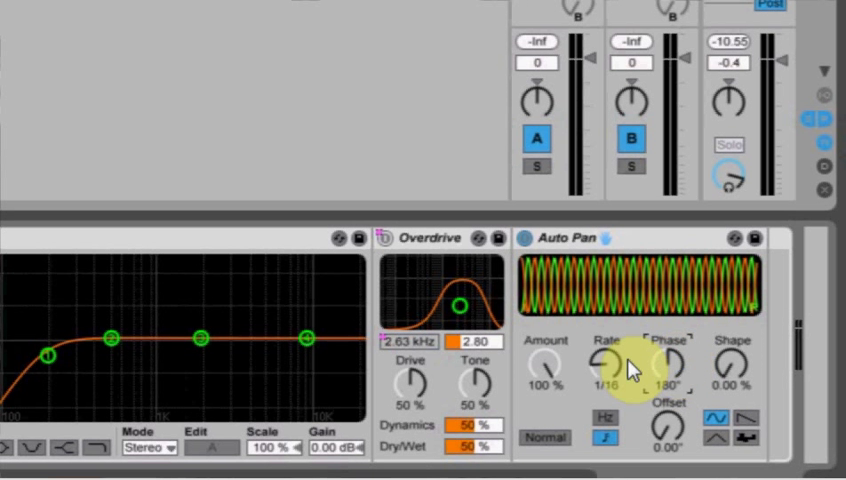
pyautogui.rightClick(627, 365)
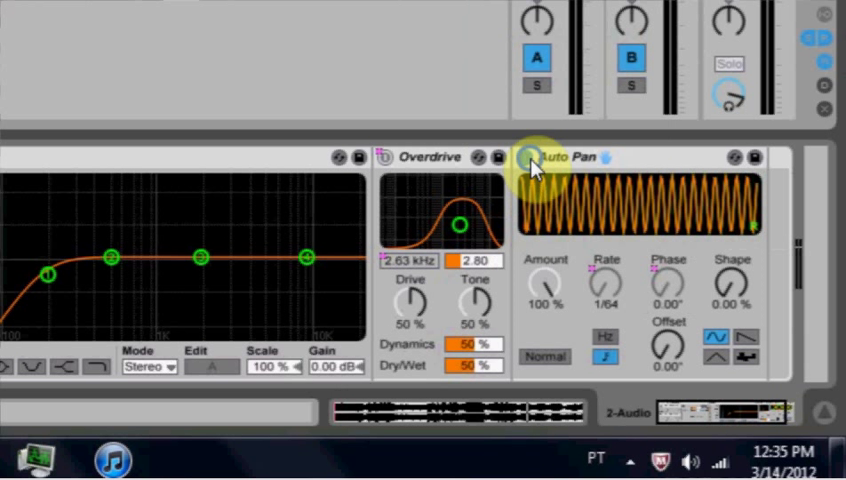
# Map the Auto Pan phase to Macro 3 and set the Sync Rate macro to 1/8.
pyautogui.rightClick(527, 160)
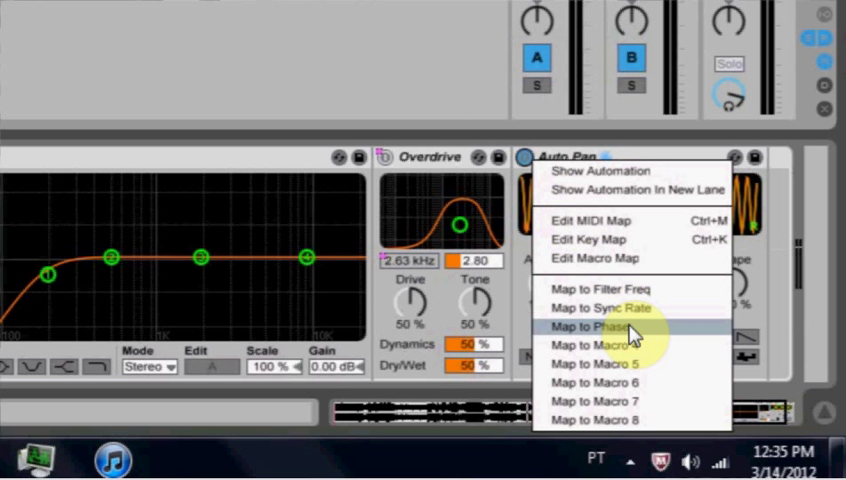
pyautogui.click(594, 326)
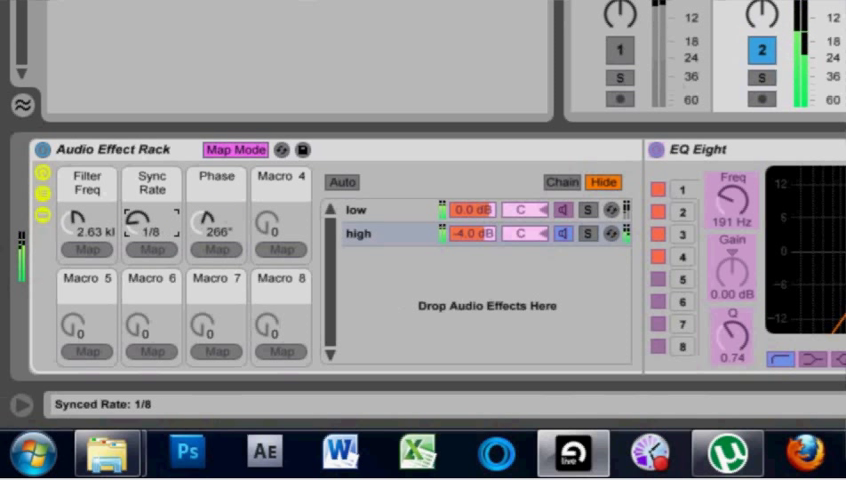
pyautogui.moveTo(151, 217); pyautogui.dragTo(151, 200)
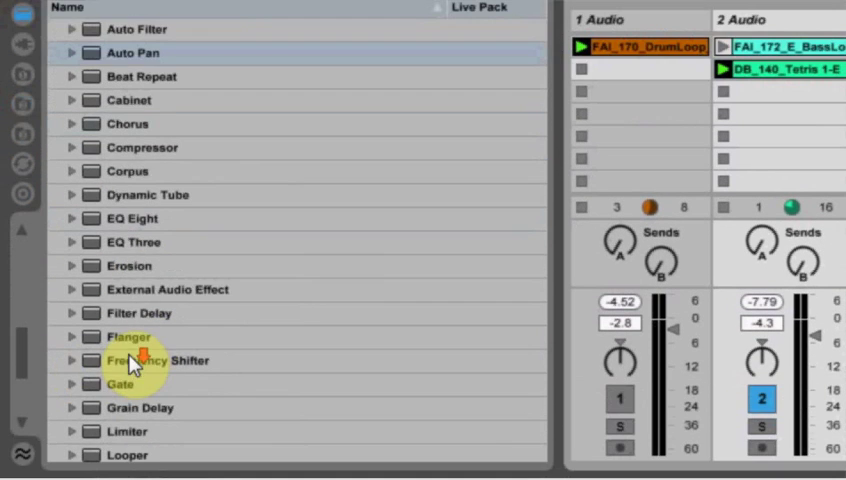
# Scroll the Audio Effects browser list down to Limiter.
pyautogui.scroll(-3)
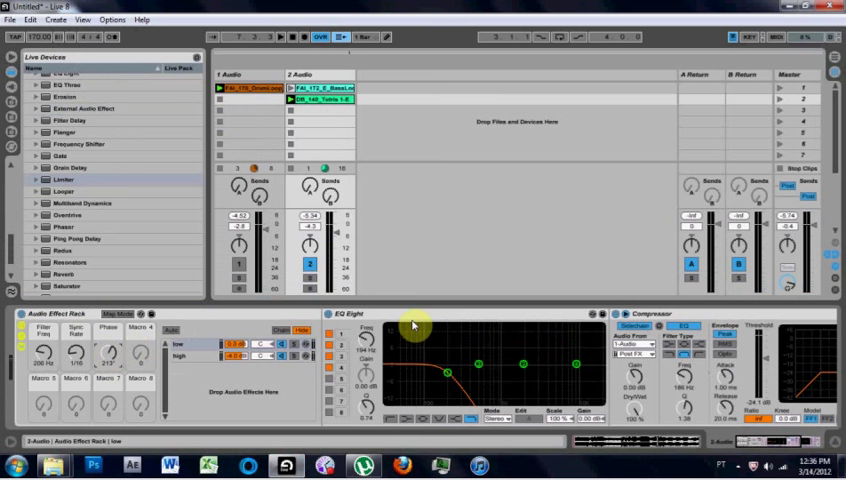
# Select the low chain's EQ Eight and turn the Sync Rate macro to 1/64.
pyautogui.click(303, 100)
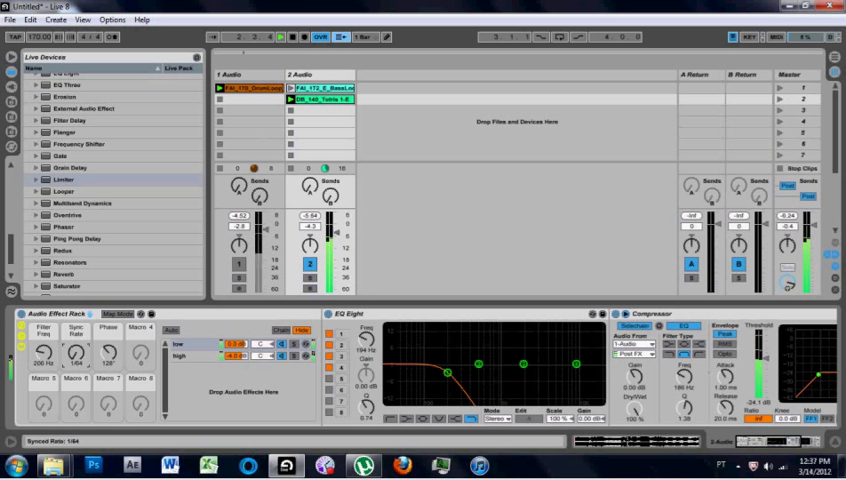
pyautogui.moveTo(110, 350); pyautogui.dragTo(112, 345)
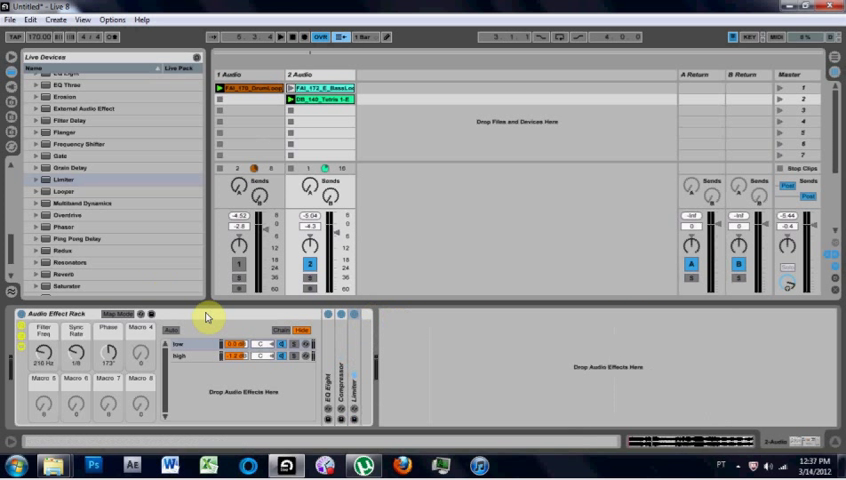
pyautogui.moveTo(608, 288)
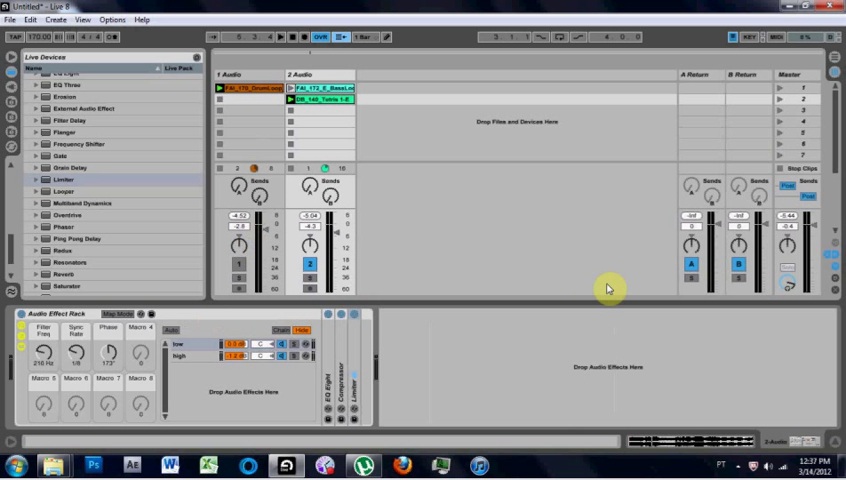